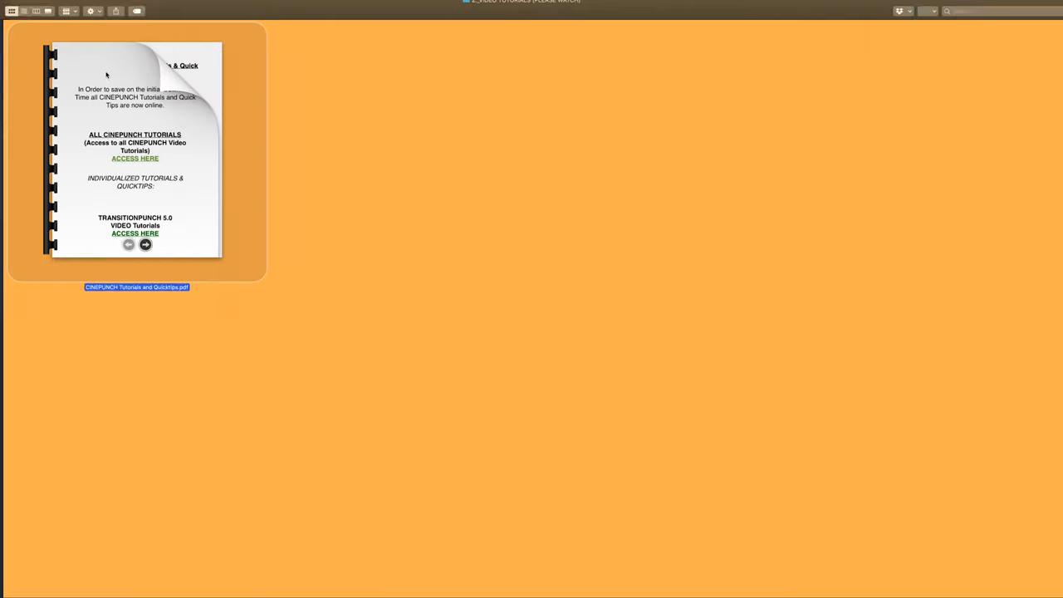
# Browse the CINEPUNCH Tutorials videos on Vimeo, then open the CINEPACKS PREVIEW GUIDES folder
pyautogui.click(134, 157)
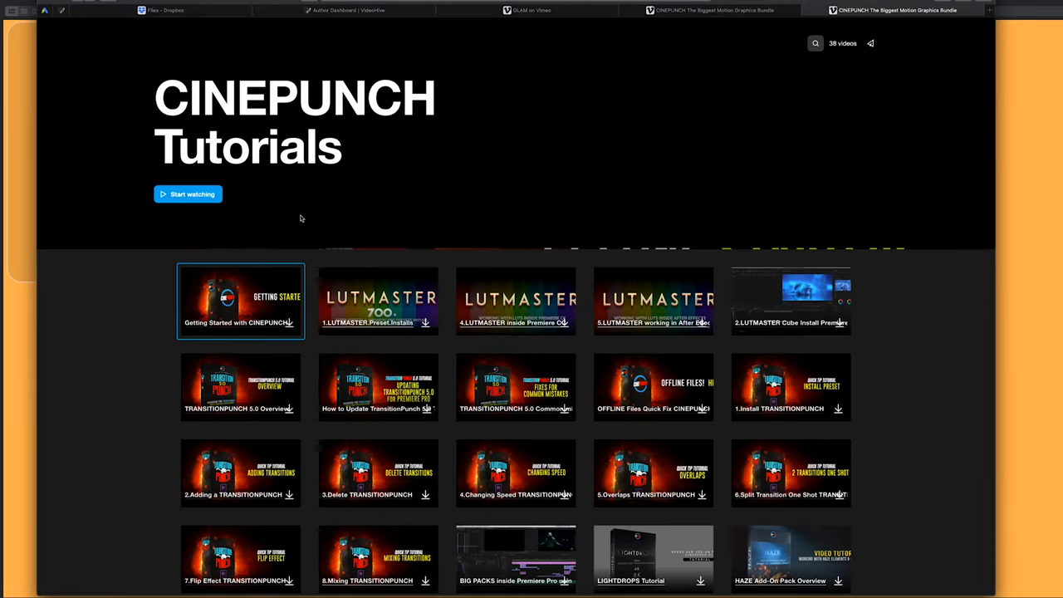
pyautogui.scroll(-3)
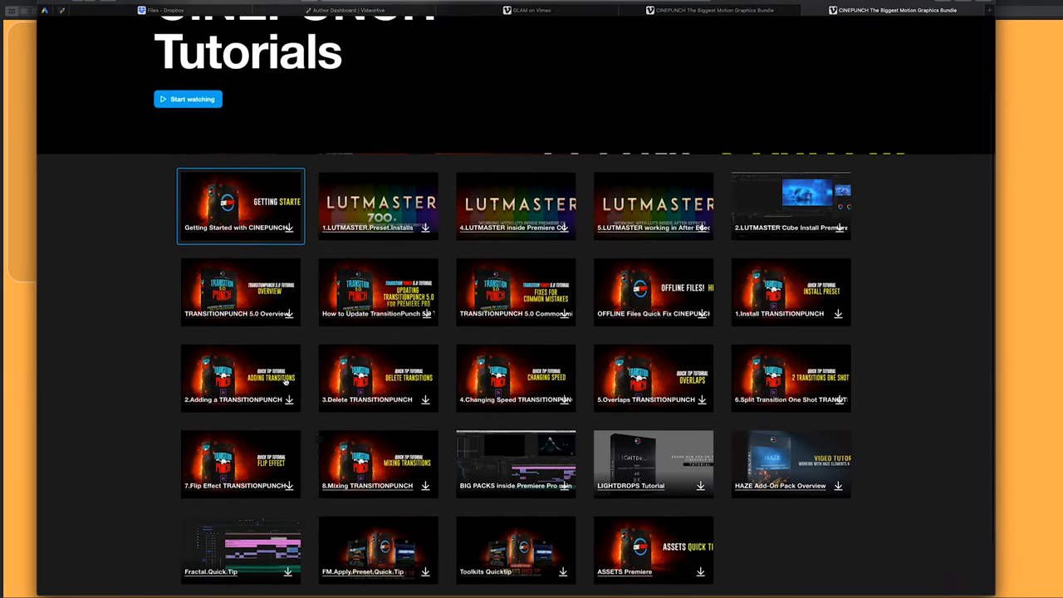
pyautogui.scroll(-3)
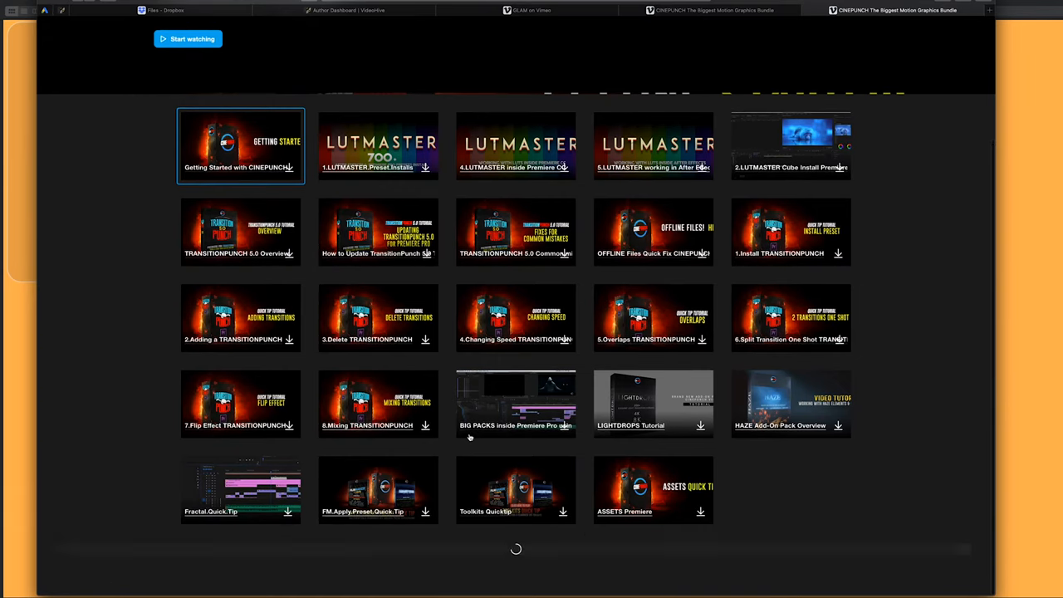
pyautogui.scroll(-3)
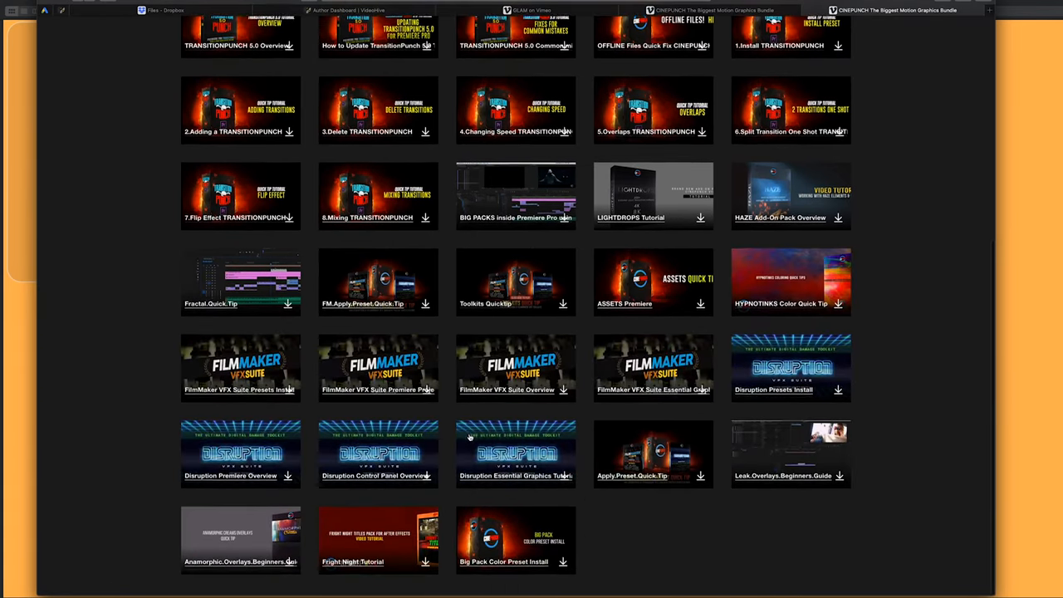
pyautogui.scroll(3)
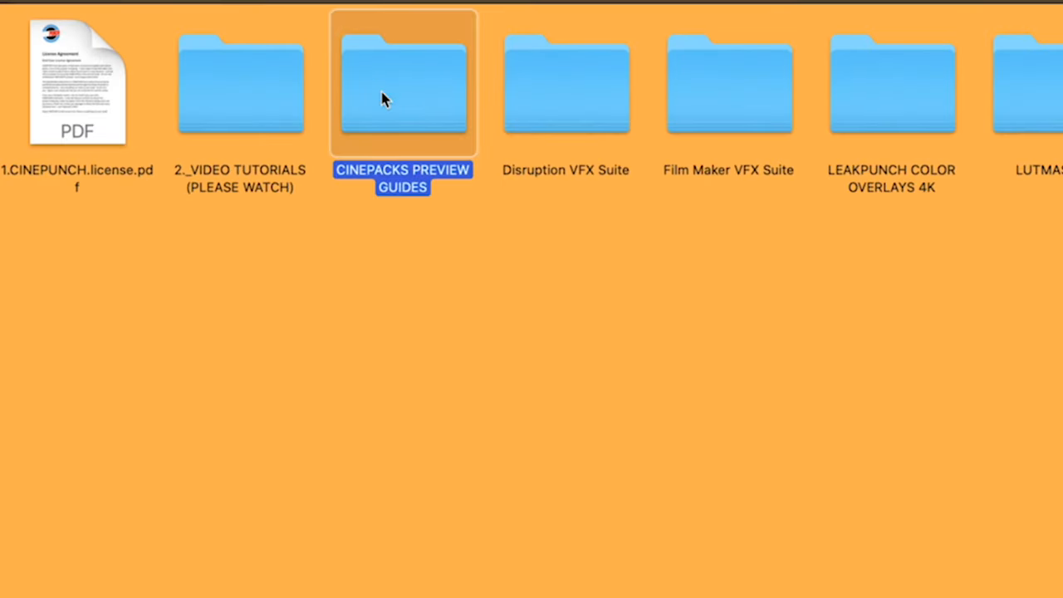
pyautogui.doubleClick(403, 83)
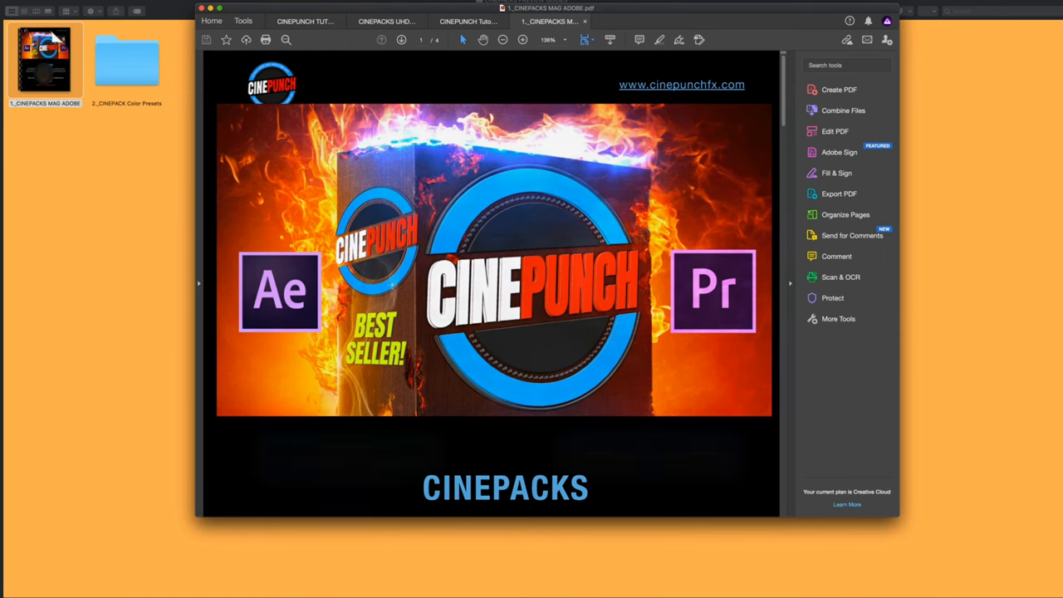
# Scroll through pages 1–2 of the CINEPACKS guide, past CINEDUST, Fractal, HAZE and GLAM
pyautogui.scroll(-3)
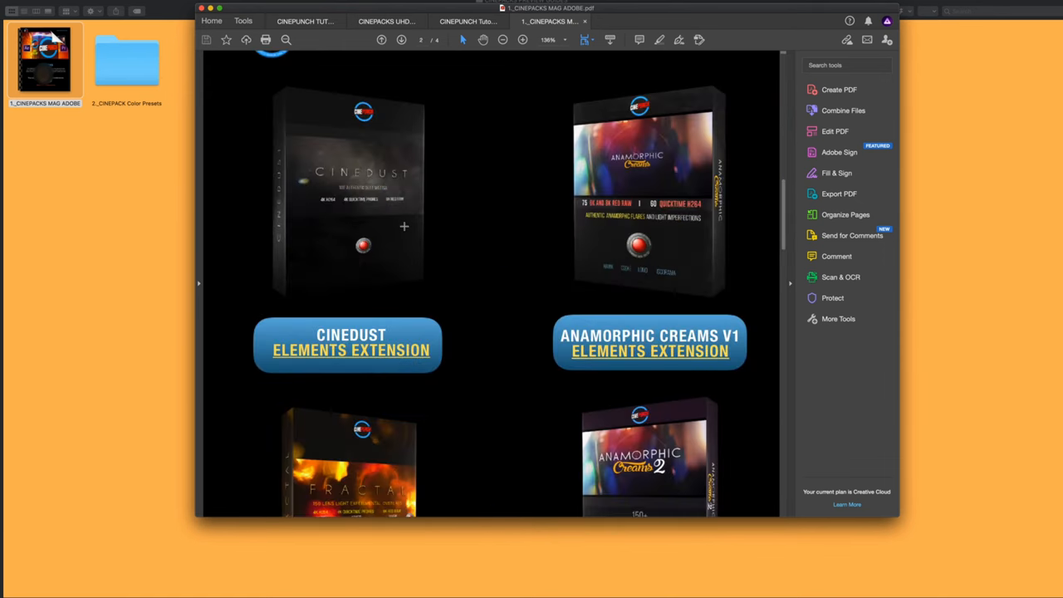
pyautogui.scroll(-3)
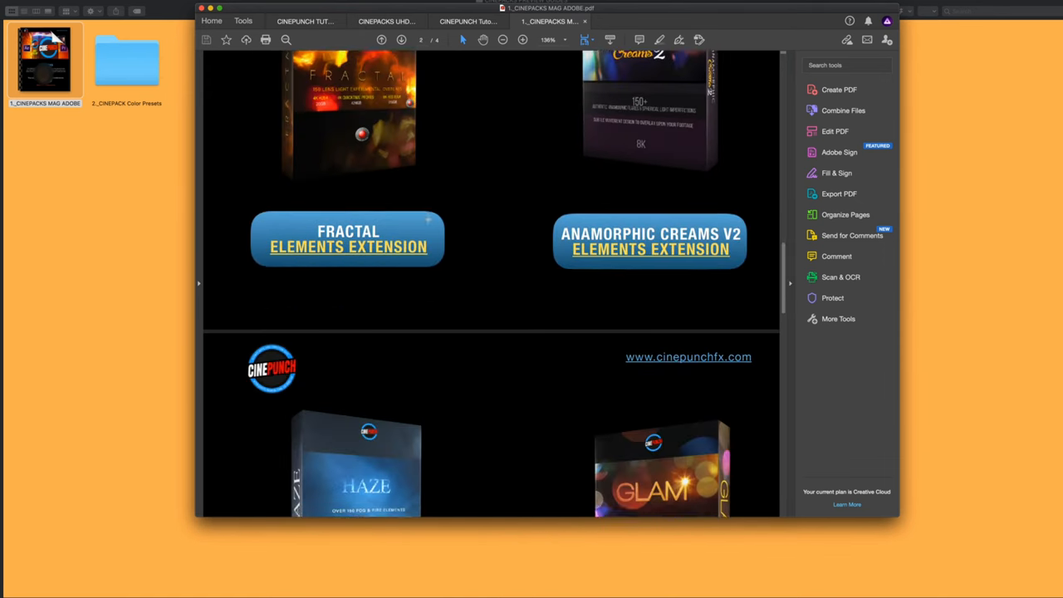
pyautogui.scroll(-3)
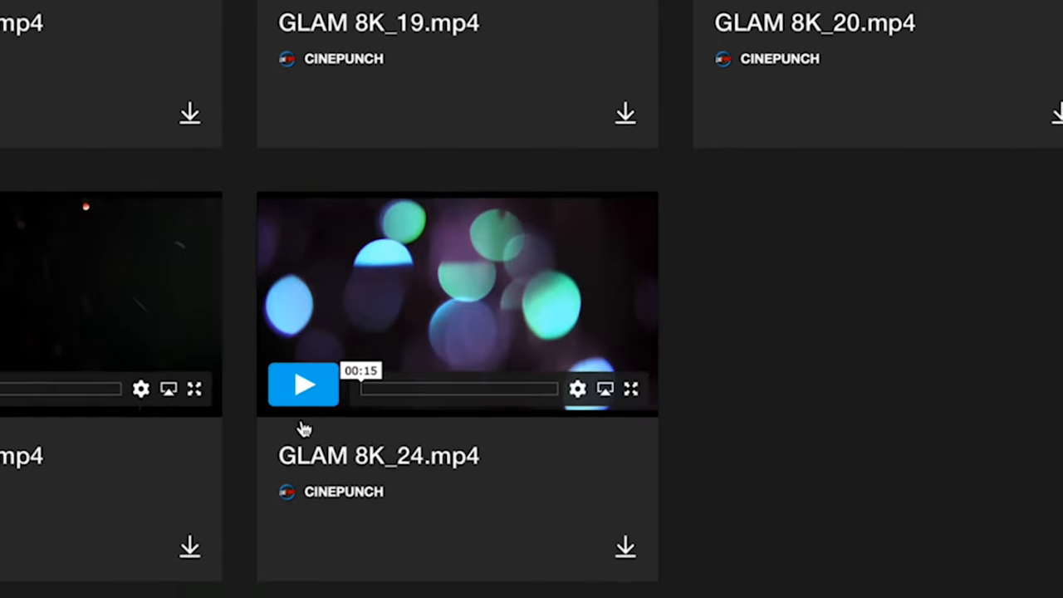
# Preview the GLAM 8K_24.mp4 clip and start its download
pyautogui.click(303, 384)
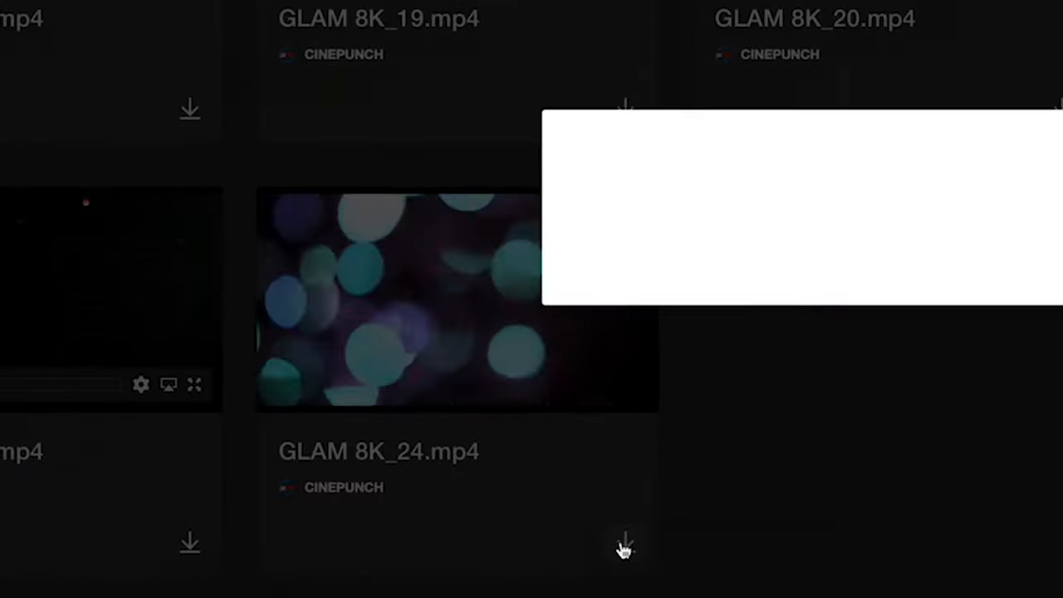
pyautogui.click(623, 544)
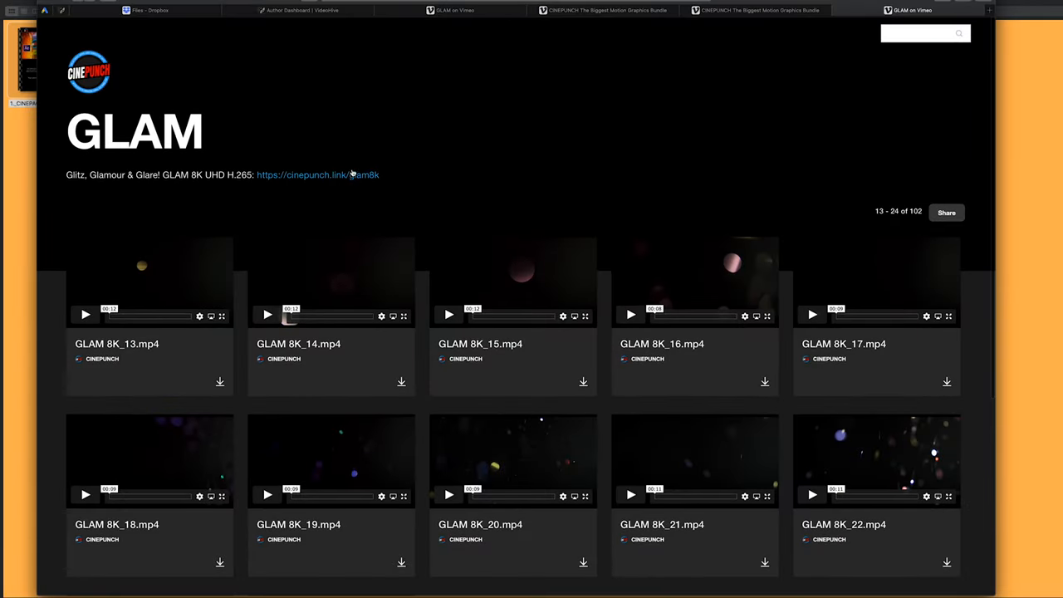
pyautogui.moveTo(351, 175)
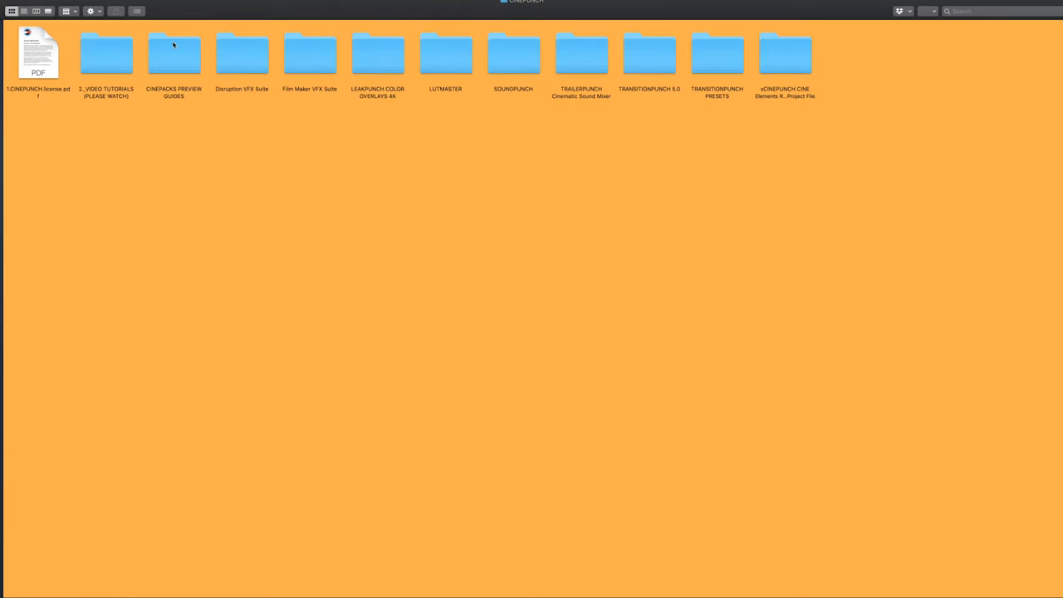
pyautogui.click(242, 54)
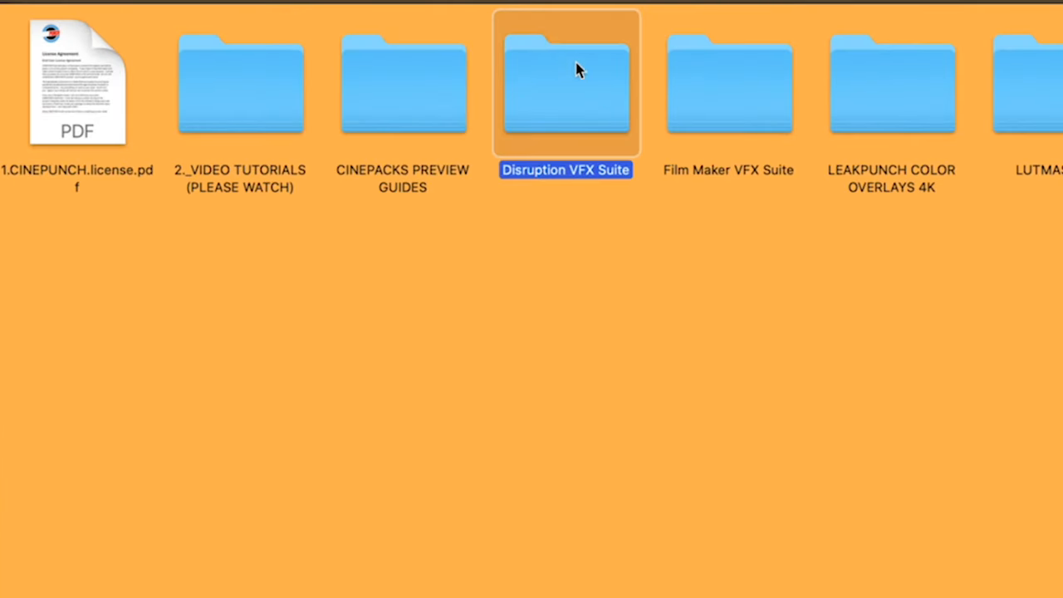
pyautogui.doubleClick(567, 83)
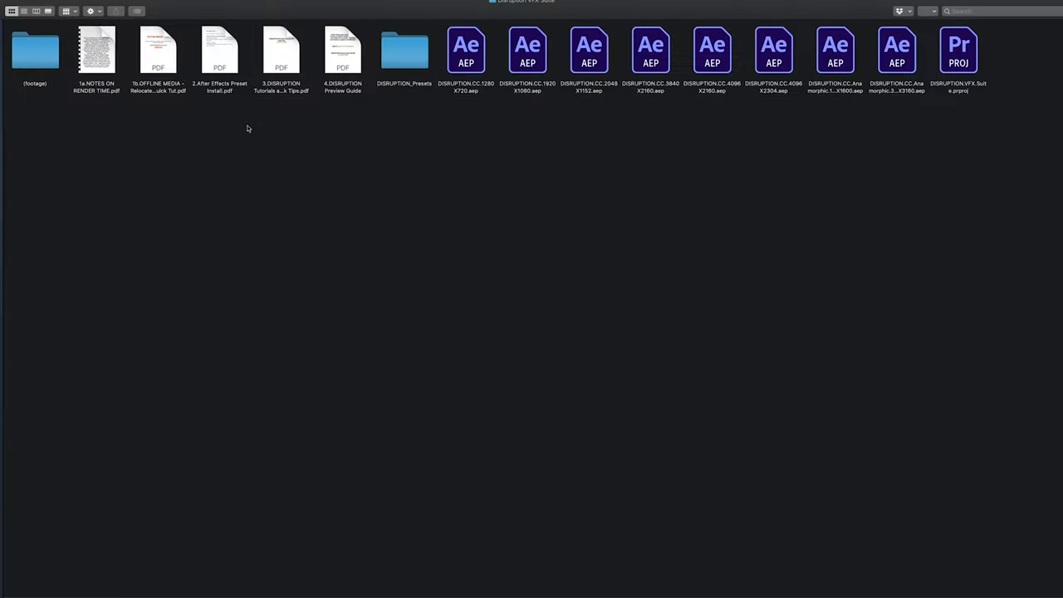
pyautogui.moveTo(192, 120)
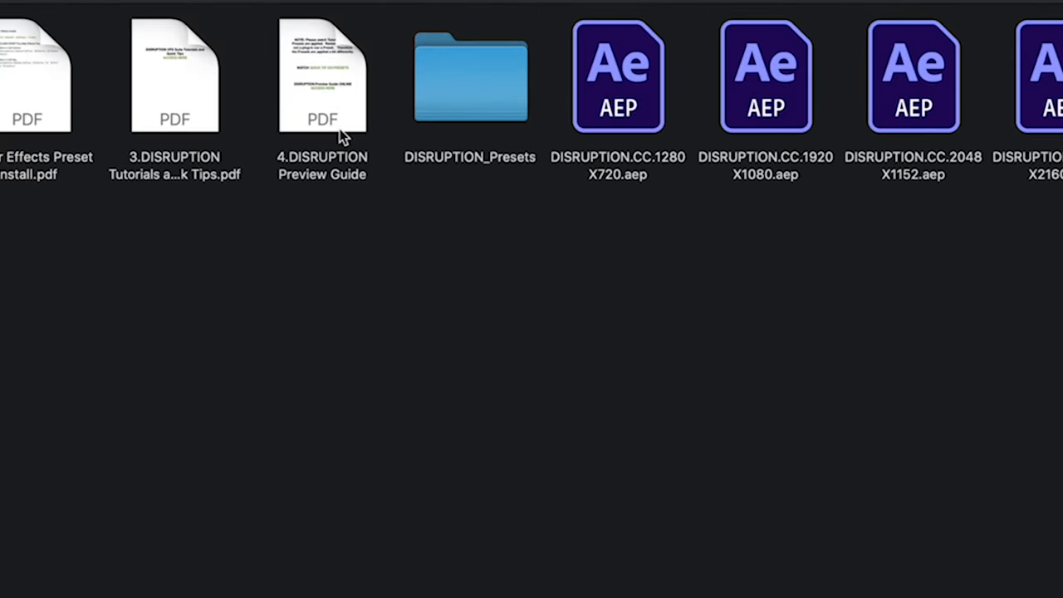
pyautogui.click(617, 77)
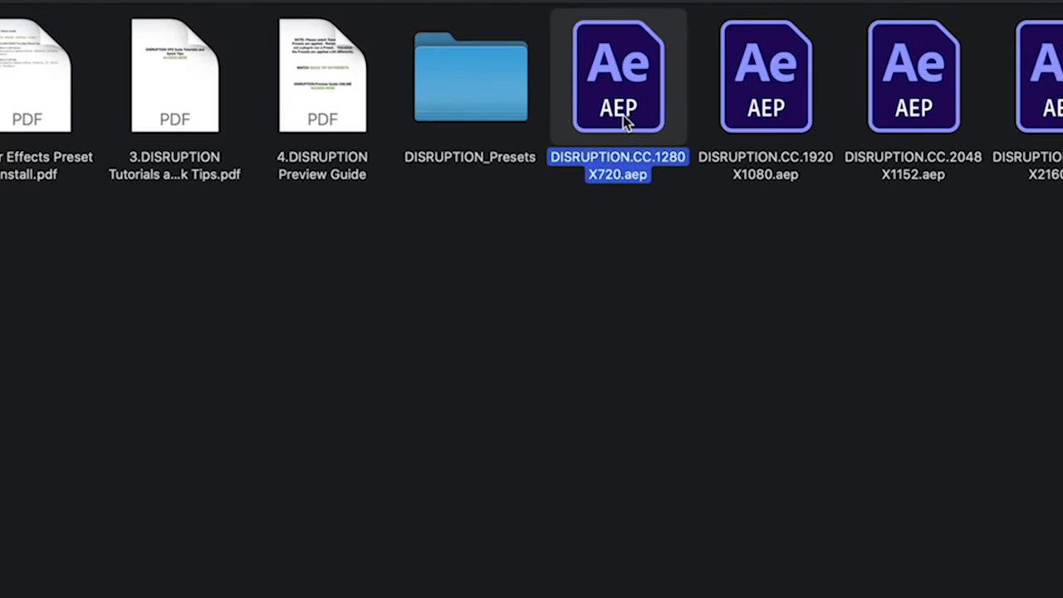
pyautogui.hscroll(3)
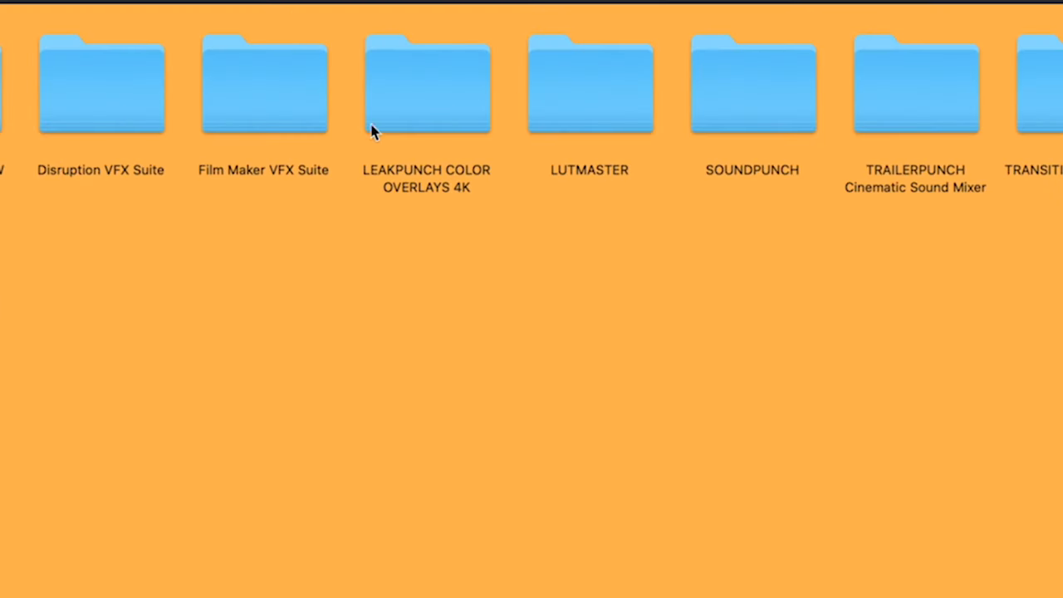
# Open LUTMASTER and its 1.INSTALLERS folder, selecting the 3.CC 2019 & ABOVE presets
pyautogui.doubleClick(426, 83)
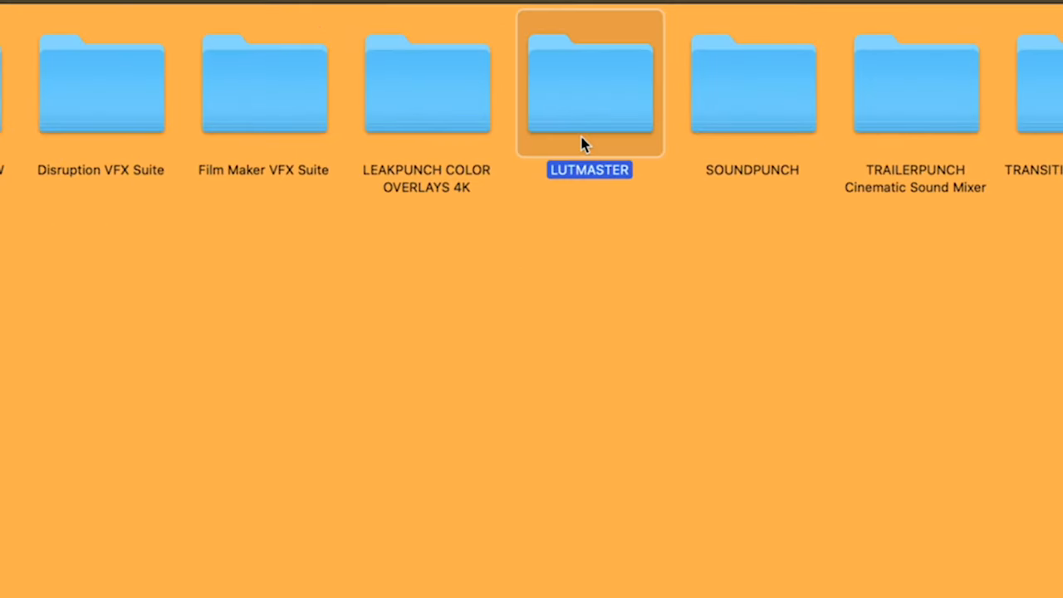
pyautogui.doubleClick(589, 83)
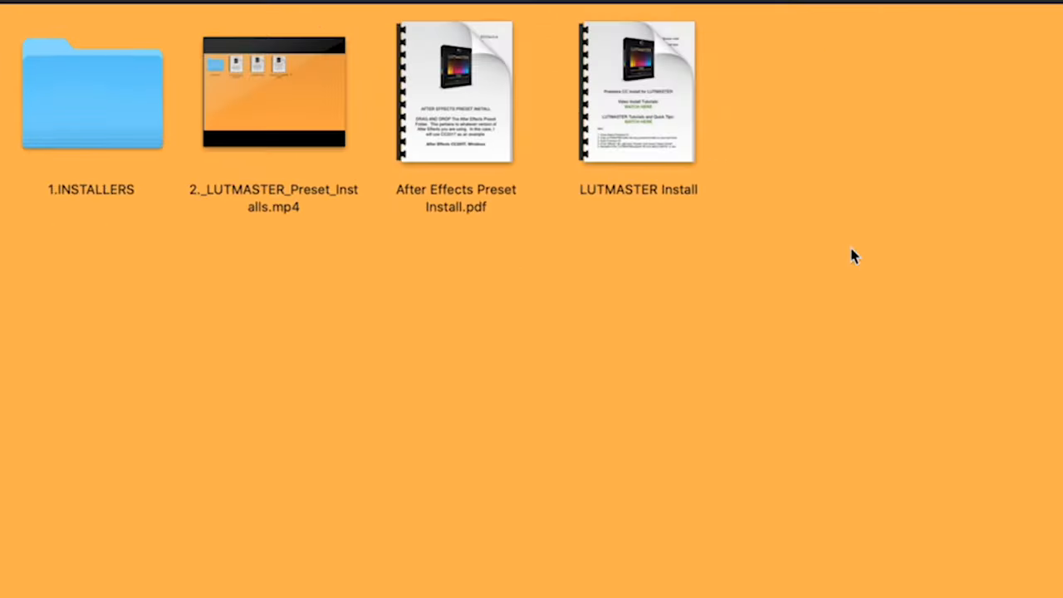
pyautogui.click(273, 92)
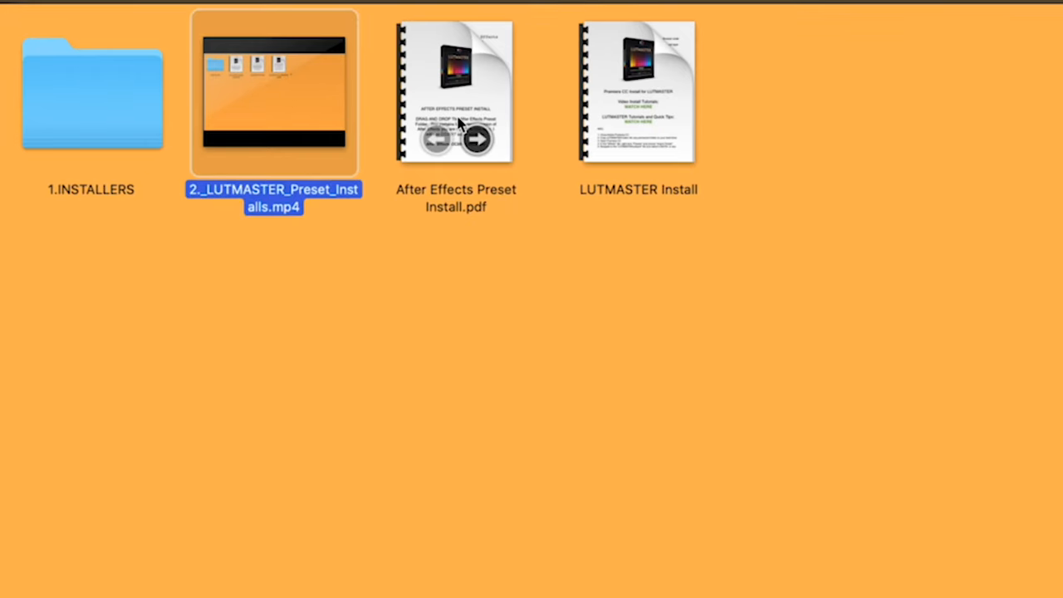
pyautogui.click(91, 92)
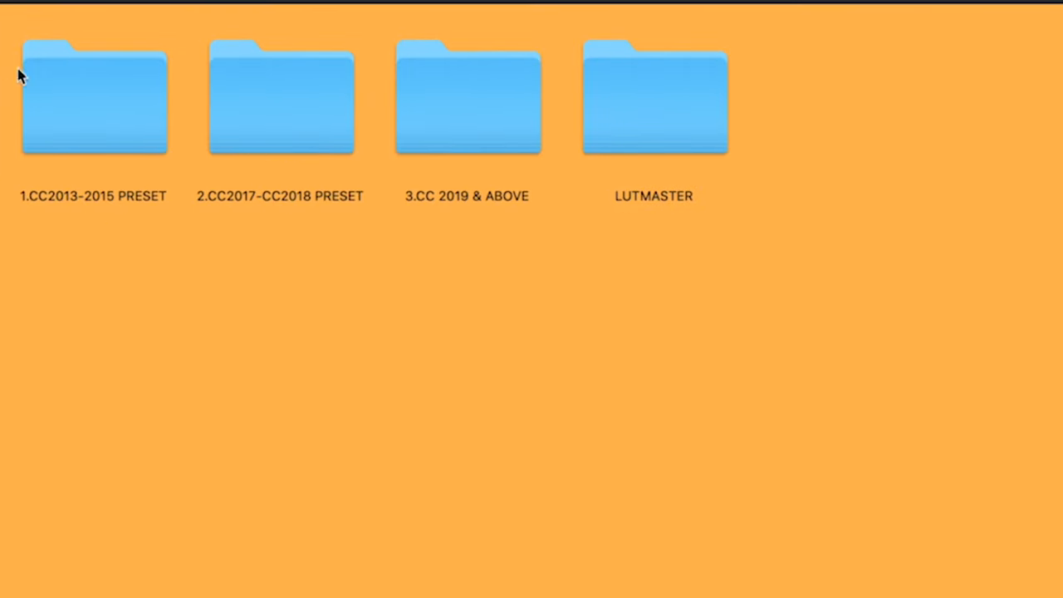
pyautogui.click(467, 100)
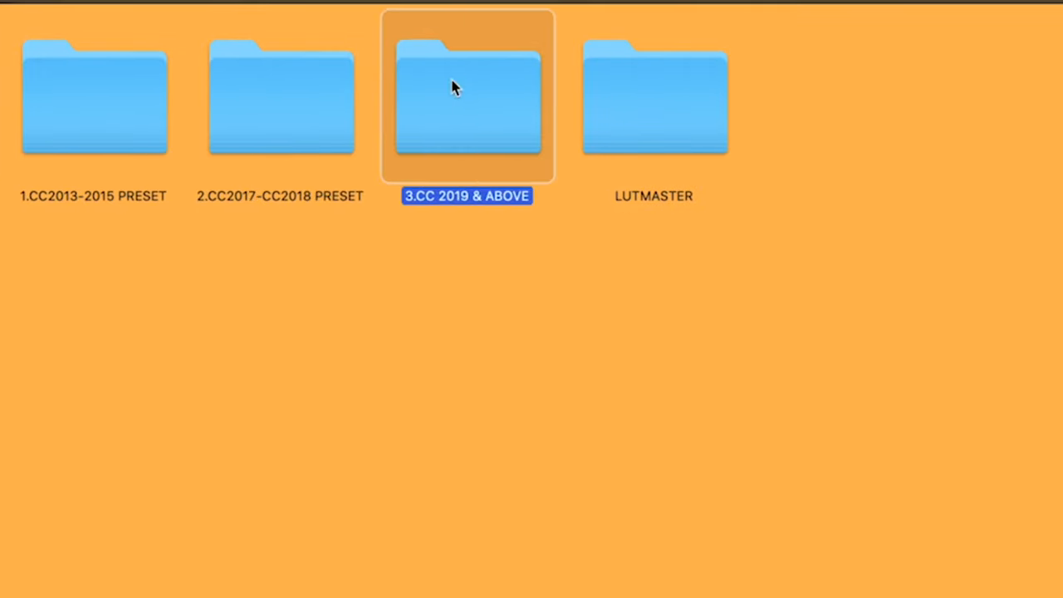
pyautogui.moveTo(469, 160)
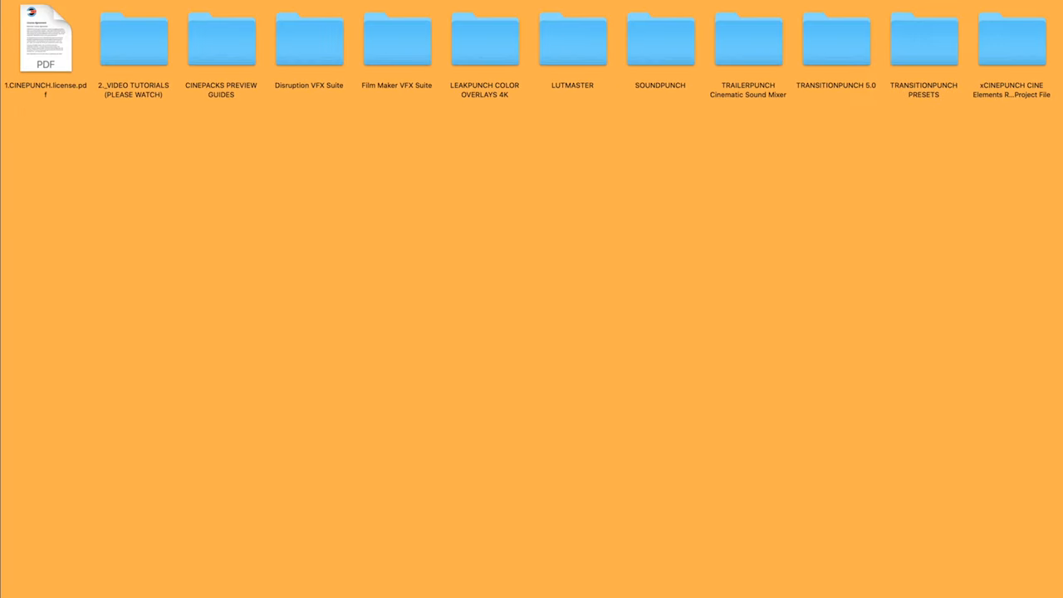
# Visit TRANSITIONPUNCH PRESETS, then open TRANSITIONPUNCH 5.0 and select its second tutorial video
pyautogui.click(747, 39)
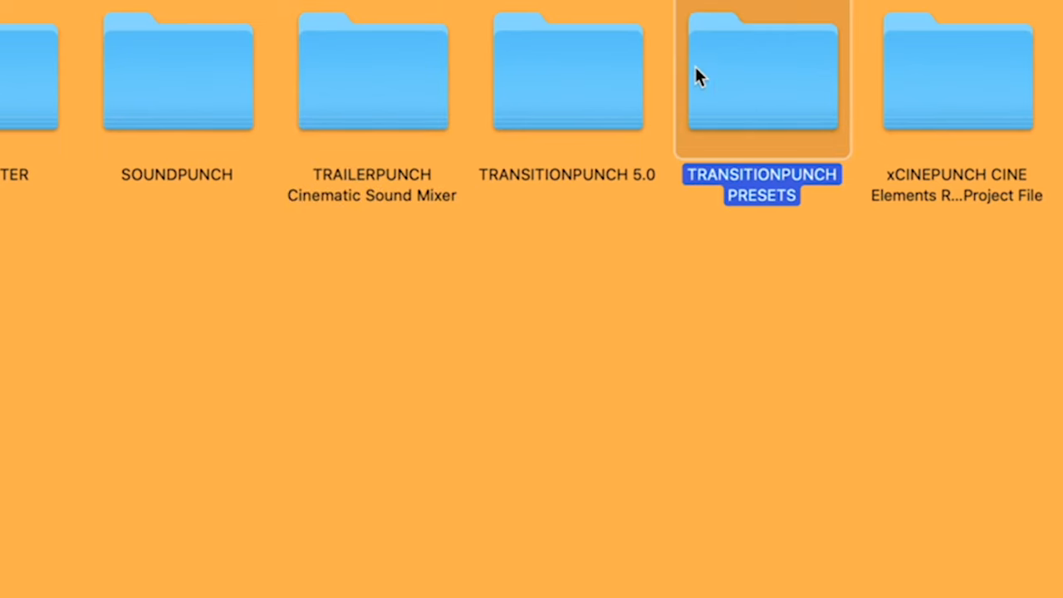
pyautogui.doubleClick(762, 75)
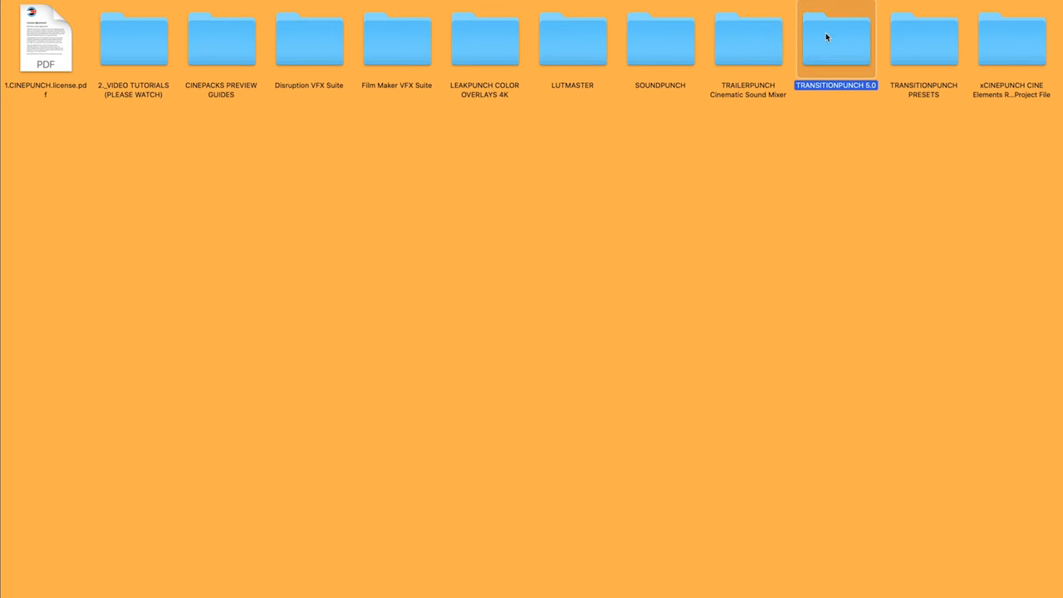
pyautogui.doubleClick(835, 39)
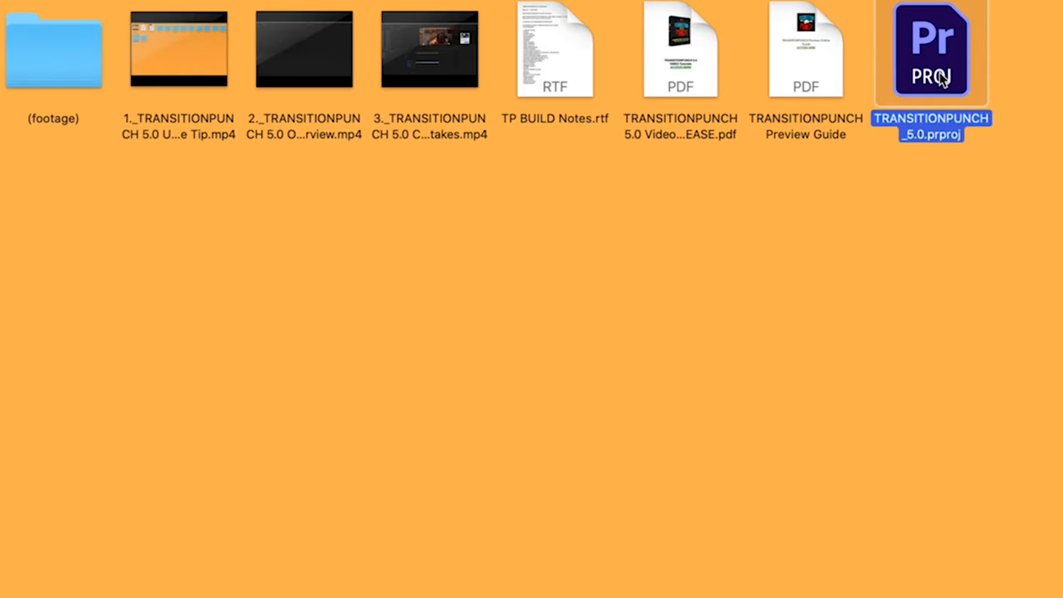
pyautogui.moveTo(951, 92)
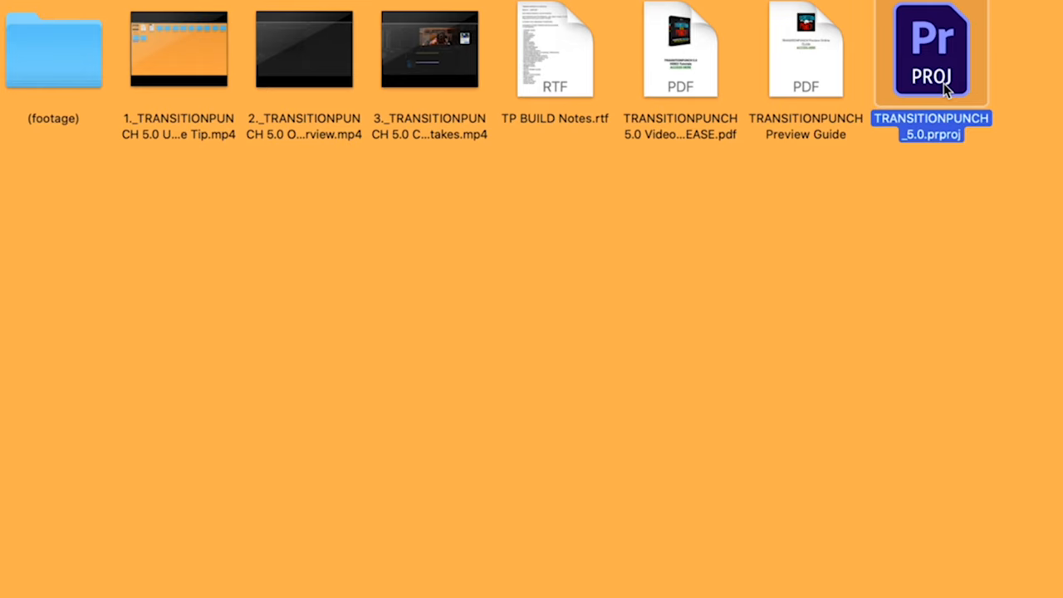
pyautogui.moveTo(575, 4)
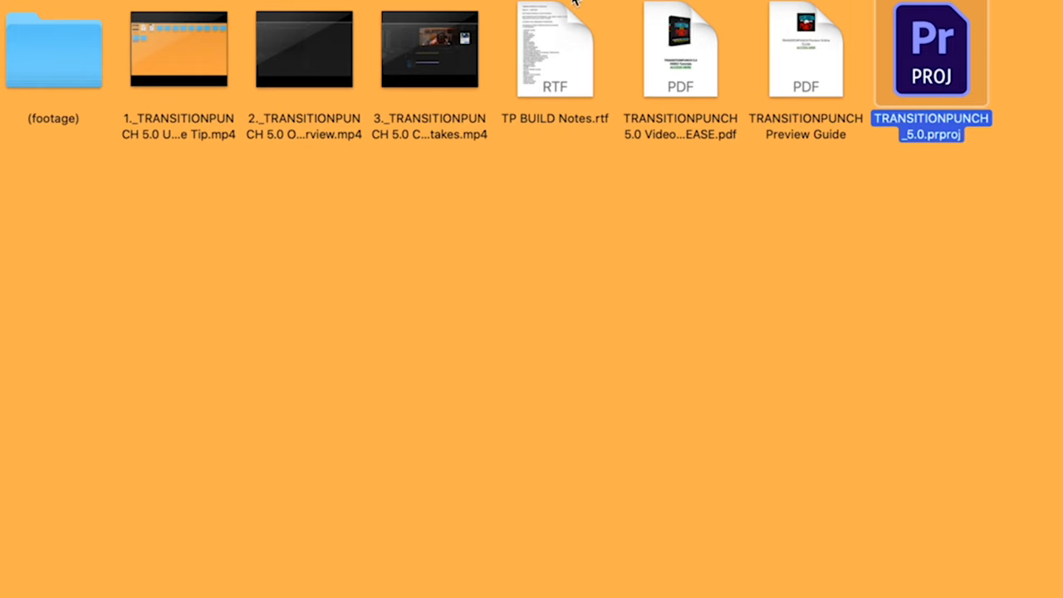
pyautogui.moveTo(916, 66)
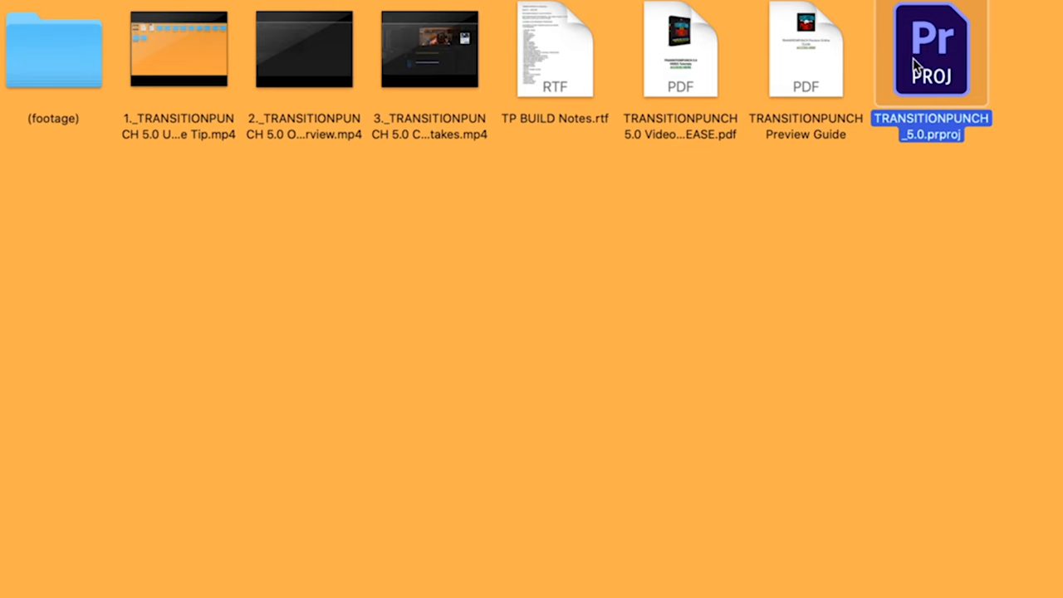
pyautogui.click(304, 50)
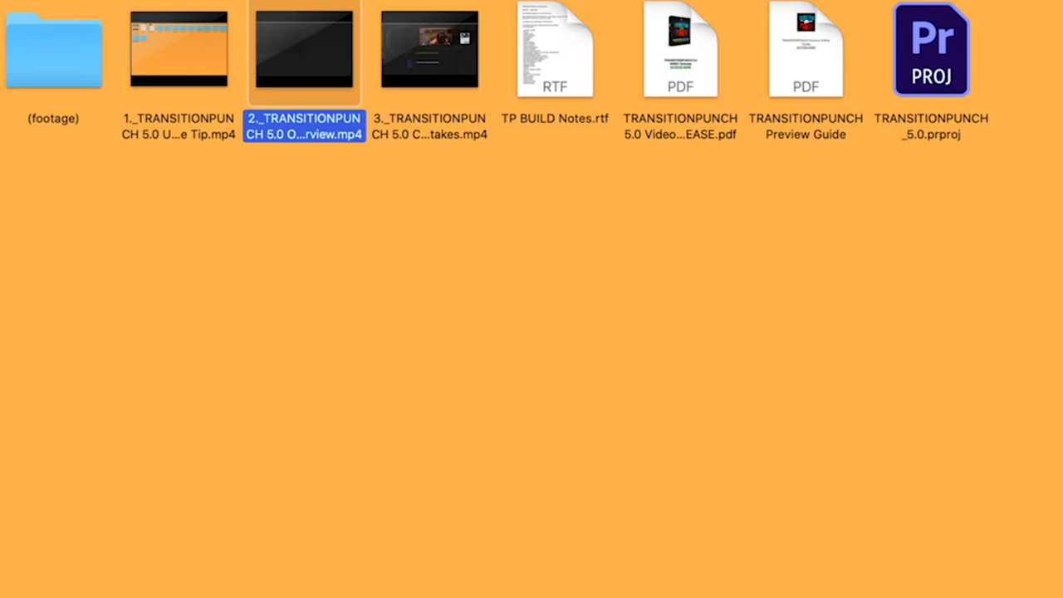